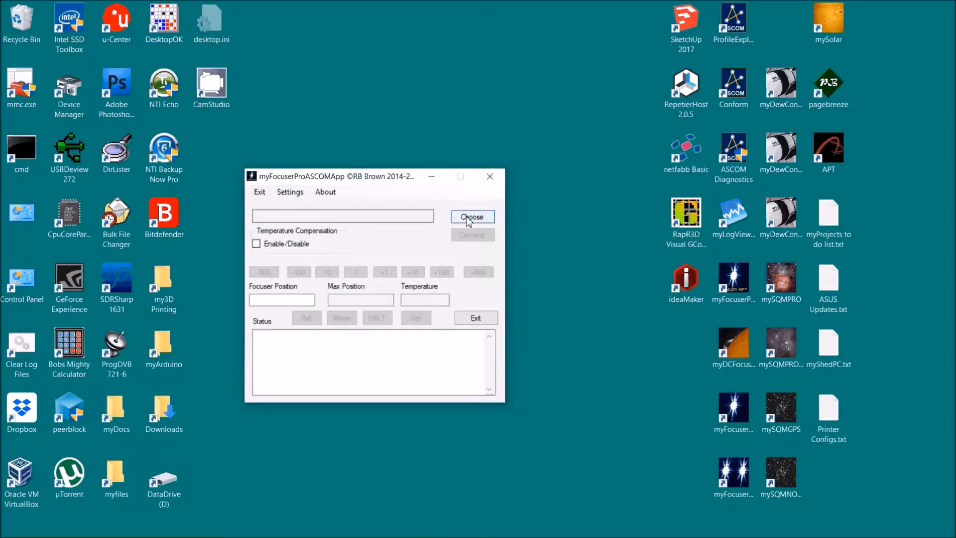
Pick myFocuserPro2ASCOM from the ASCOM Focuser Chooser dropdown in the test app
left_click(472, 217)
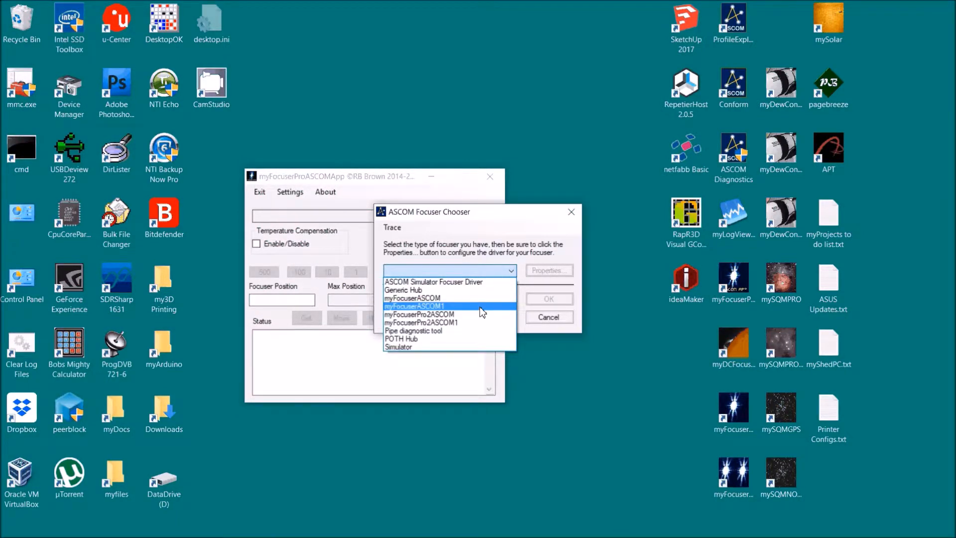
left_click(419, 314)
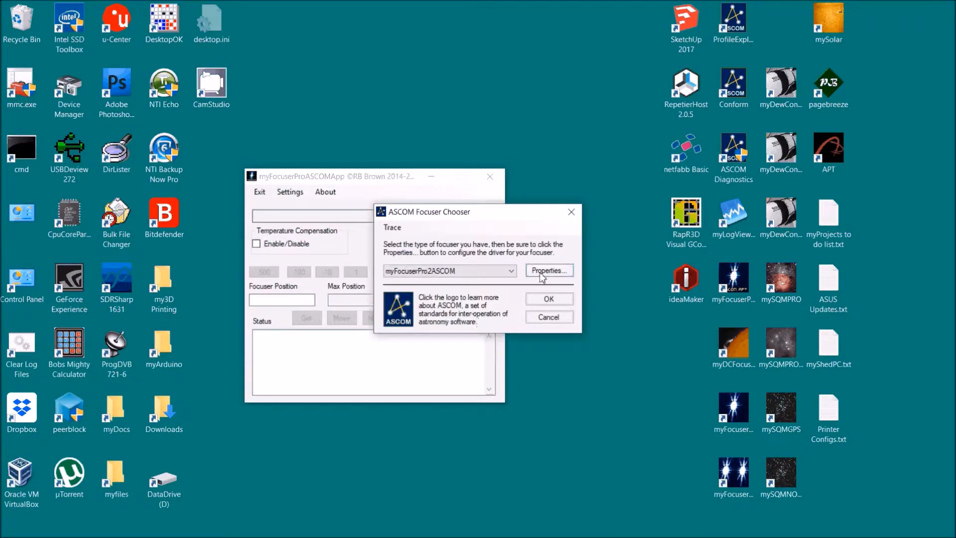
In driver Properties, set COM Port to COM5, StepMode to Half, and Speed to F
left_click(548, 270)
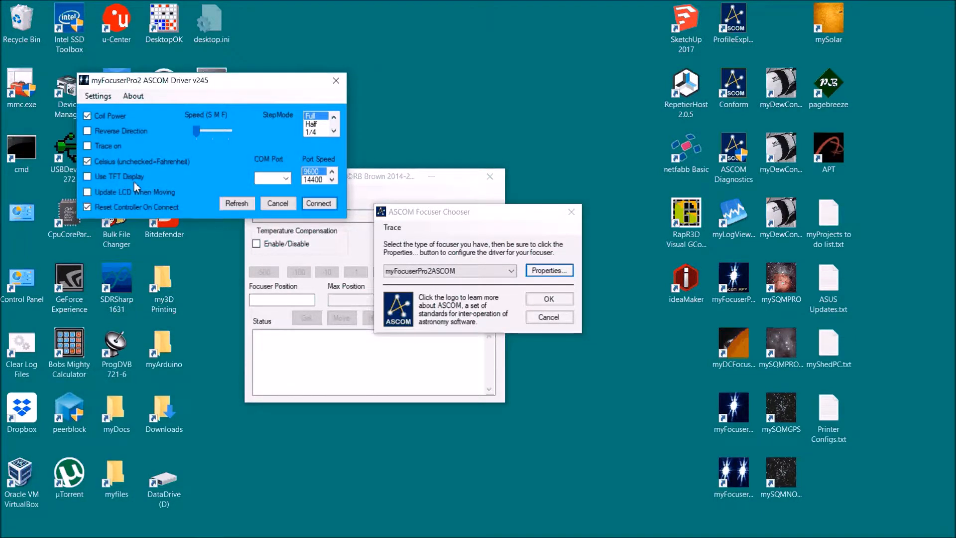
mouse_move(201, 211)
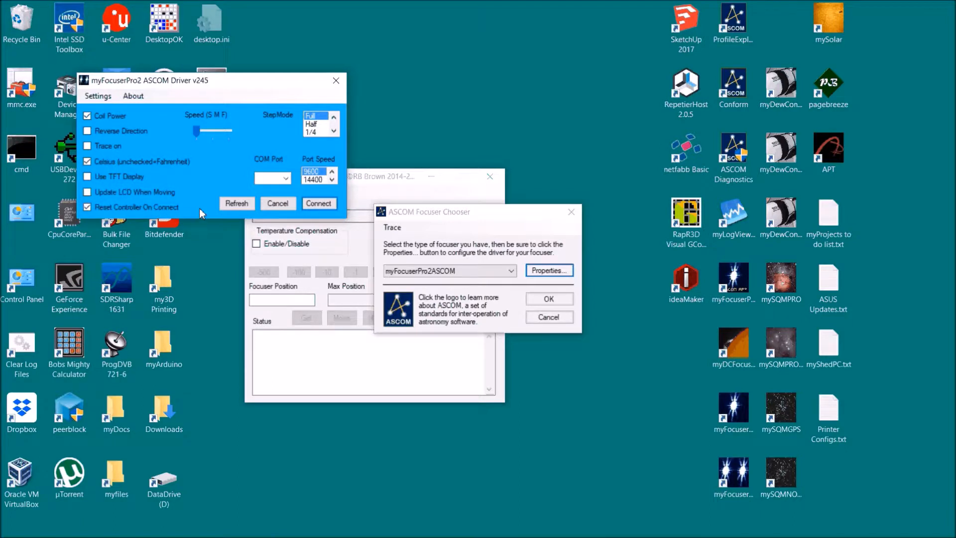
left_click(285, 177)
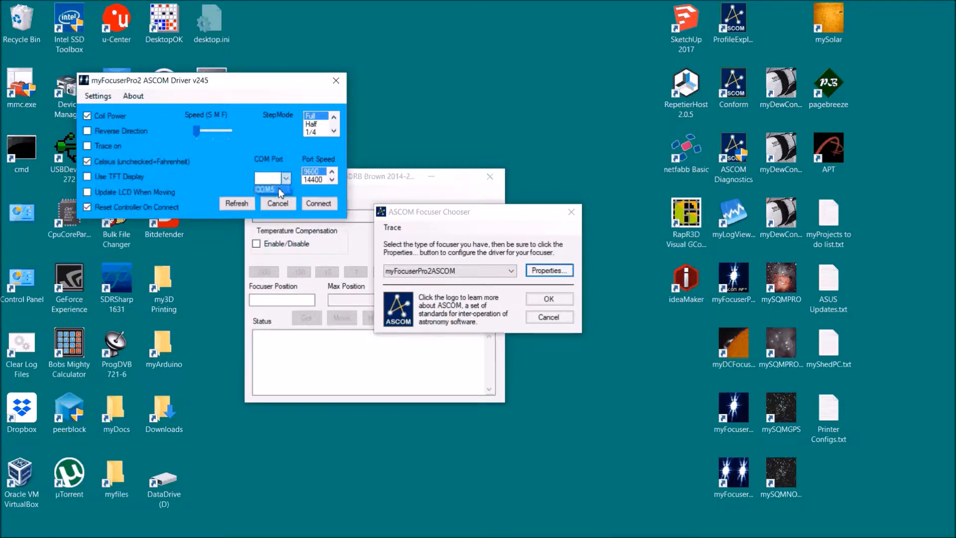
left_click(333, 116)
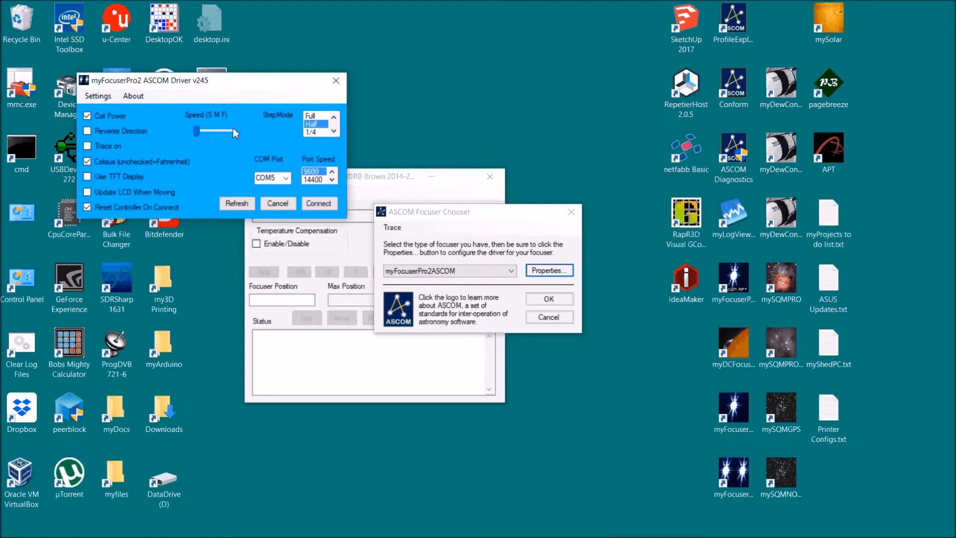
left_click_drag(198, 131, 226, 131)
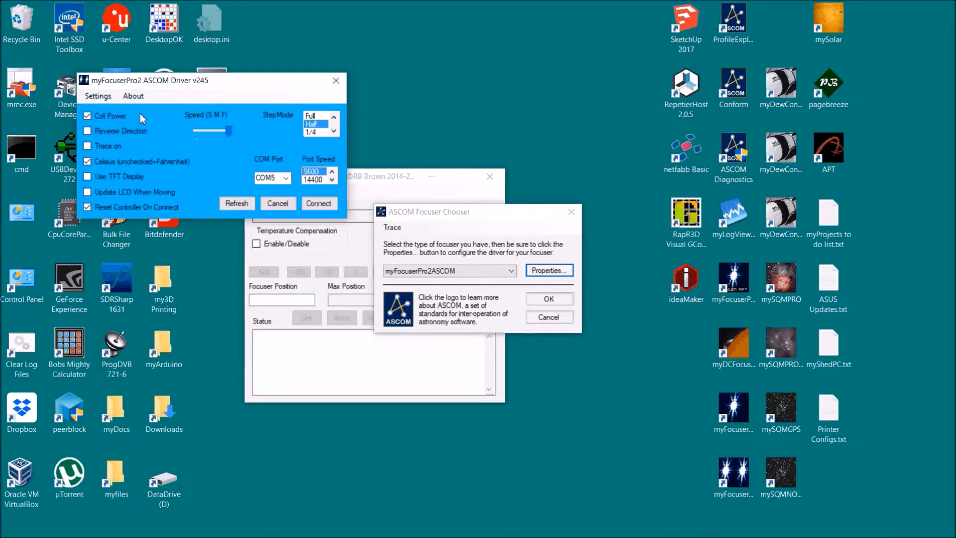
mouse_move(90, 149)
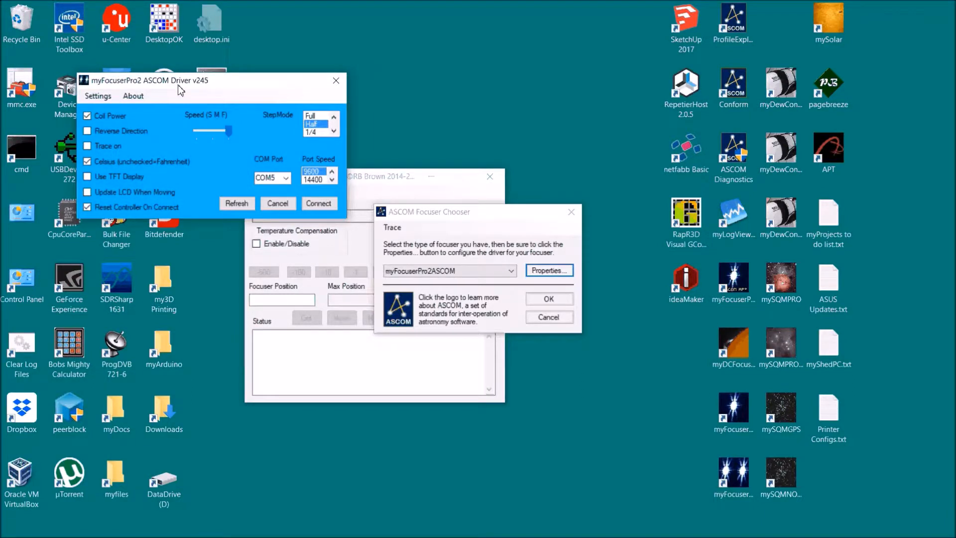
mouse_move(173, 165)
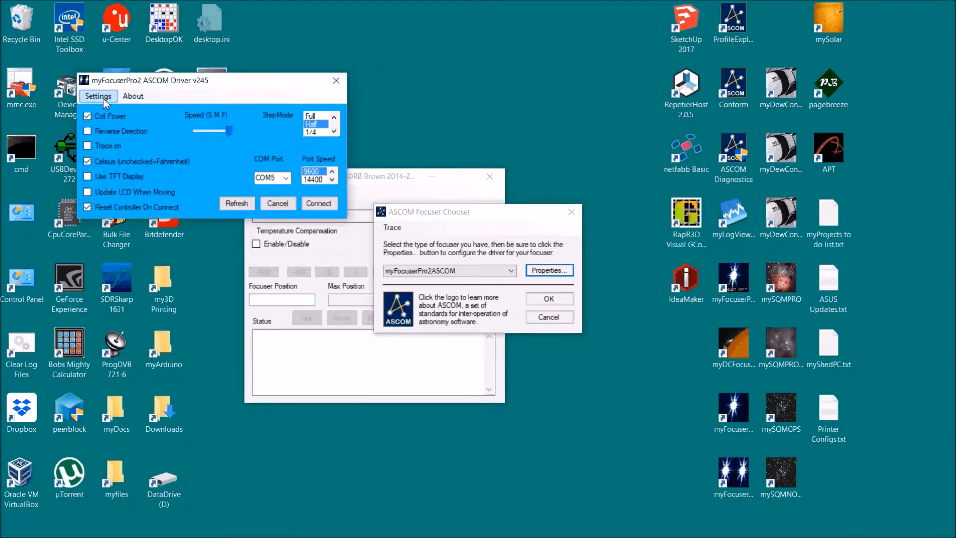
In ExtraSettings, enter Temp Offset 1.2 and Step Size 7.8, leaving Enable Step Size unticked
left_click(548, 270)
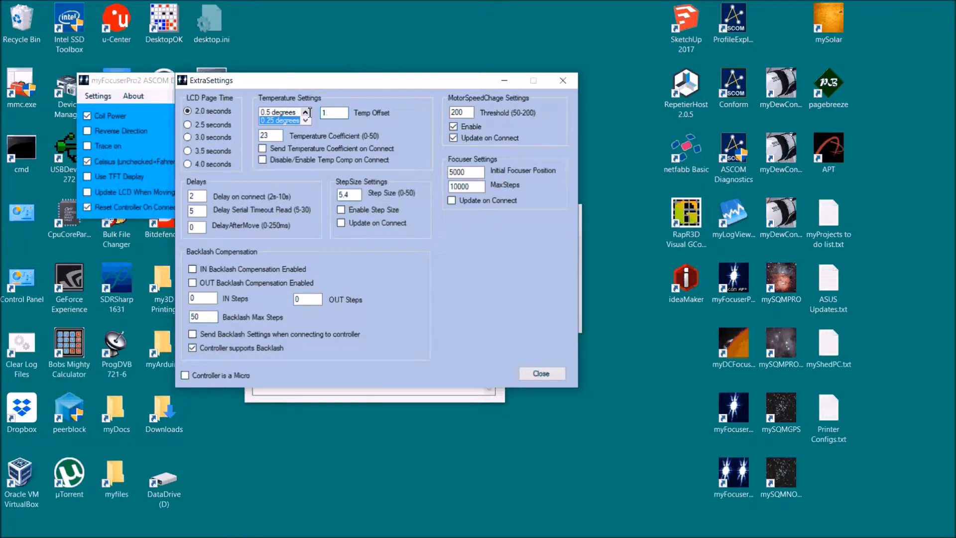
type("1.2")
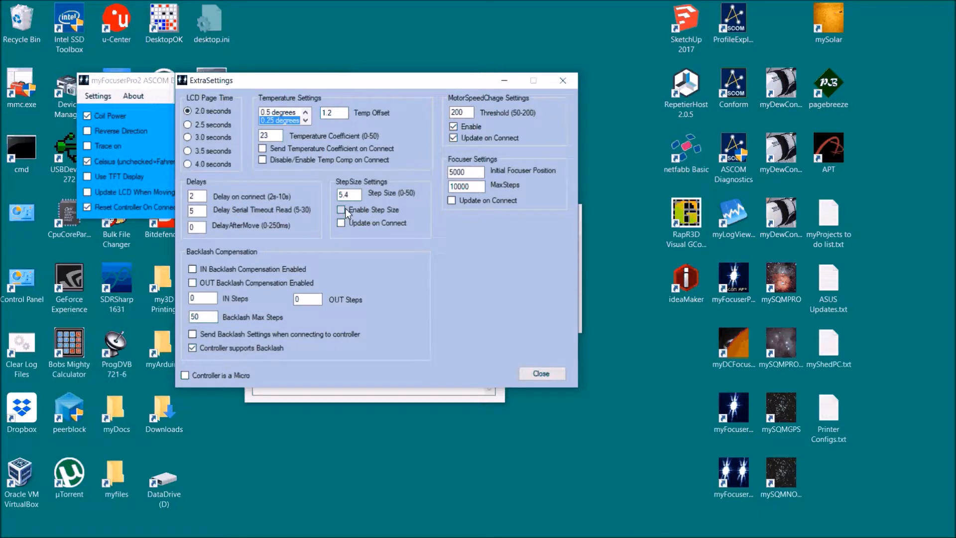
left_click(340, 210)
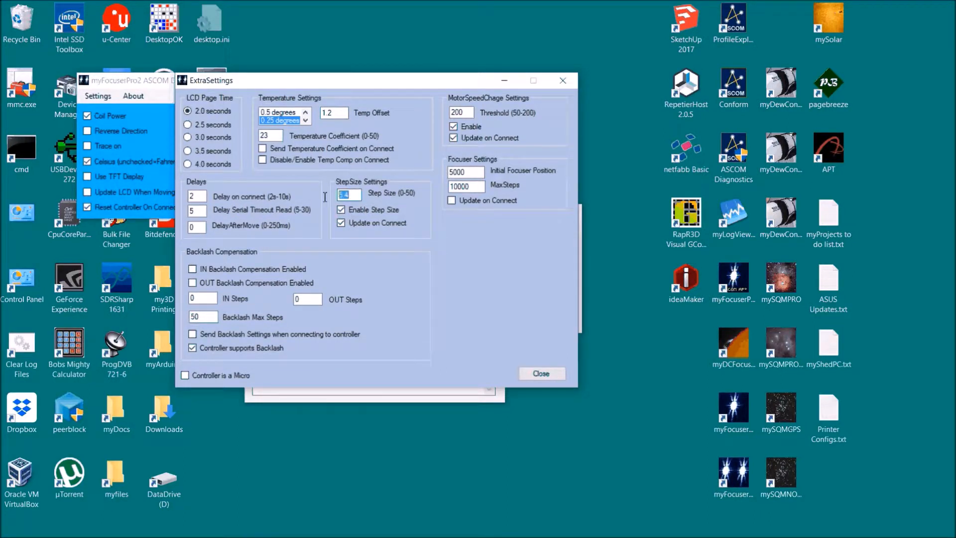
type("7.8")
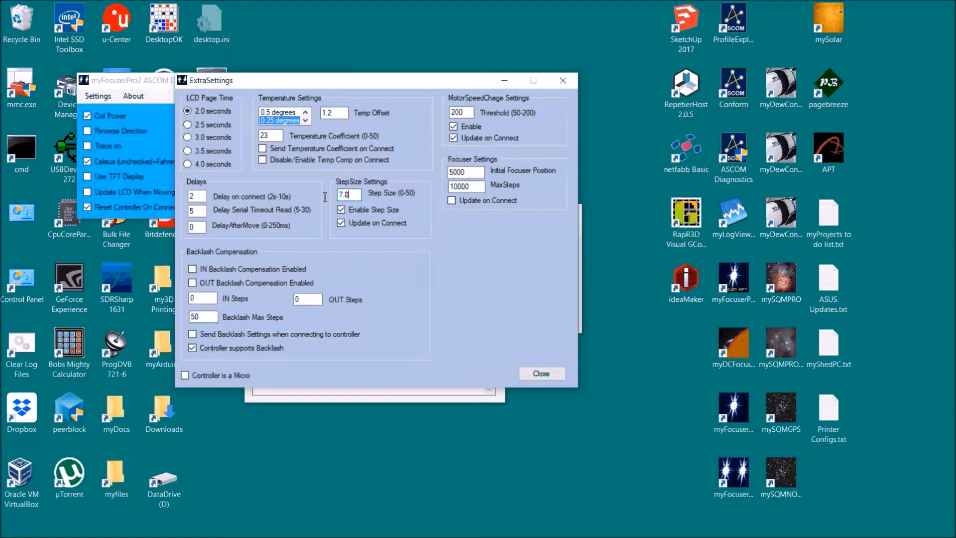
left_click(341, 209)
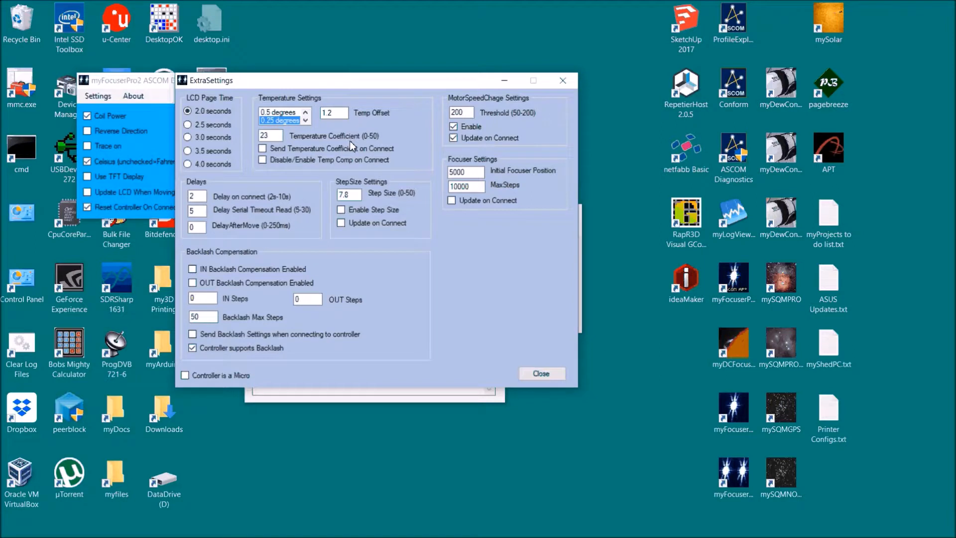
mouse_move(511, 125)
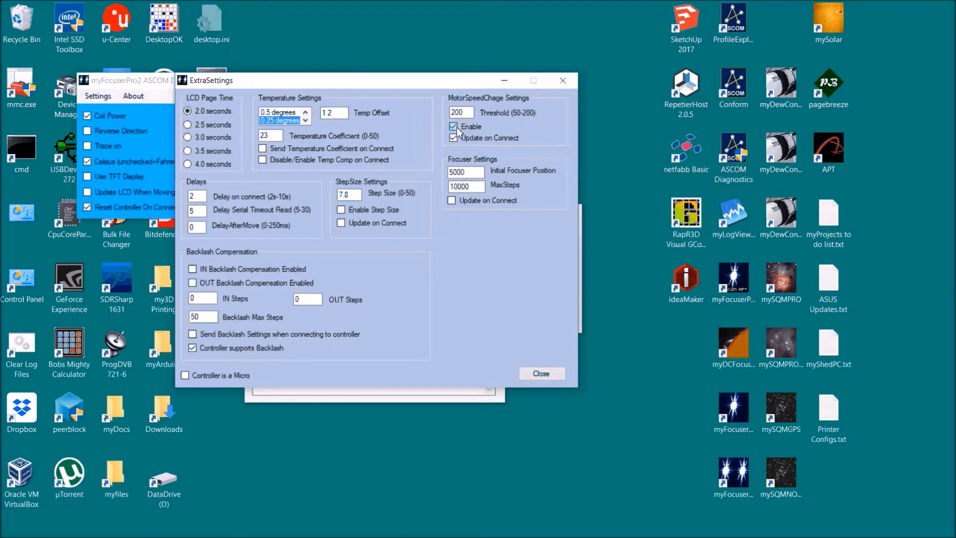
Disable MotorSpeedChange, keep Initial Position 5000 and MaxSteps 10000, with Update on Connect off
left_click(453, 126)
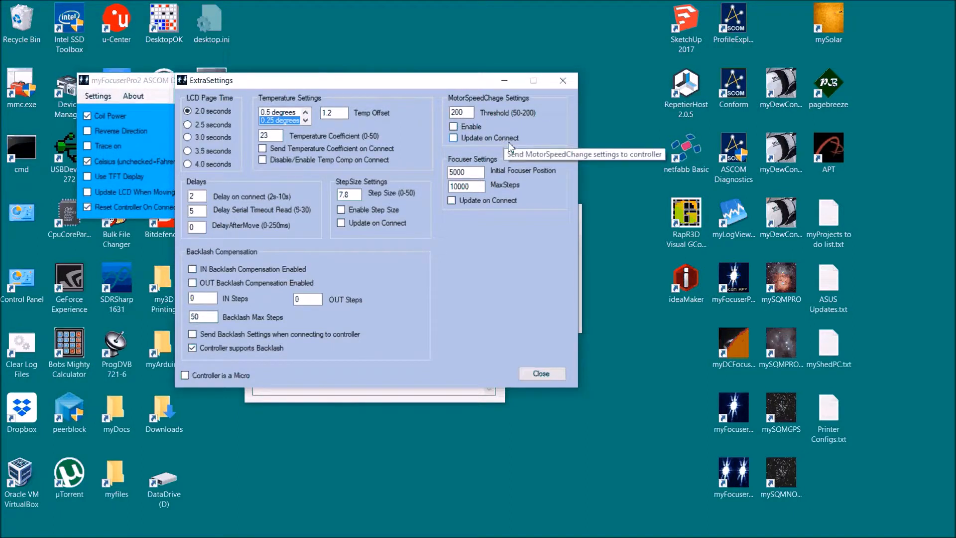
mouse_move(499, 214)
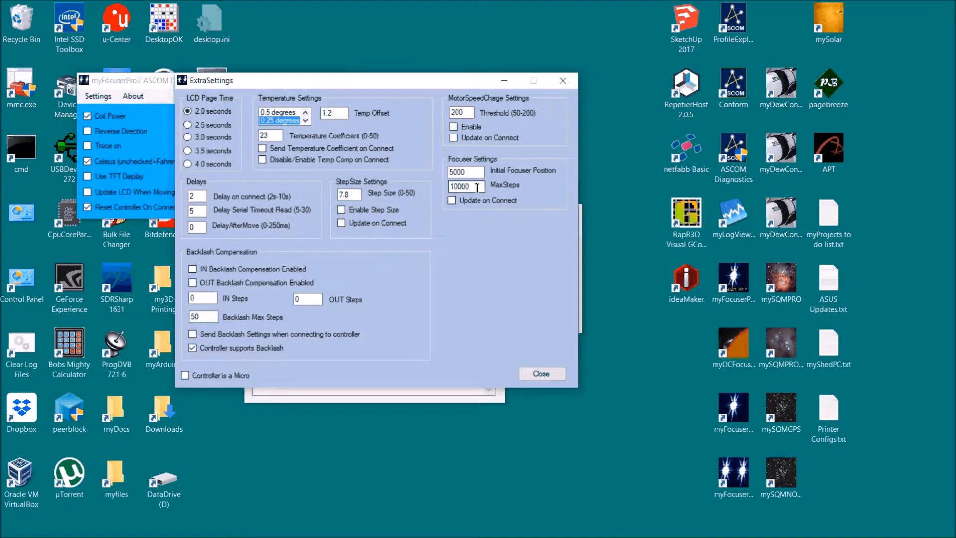
left_click(464, 170)
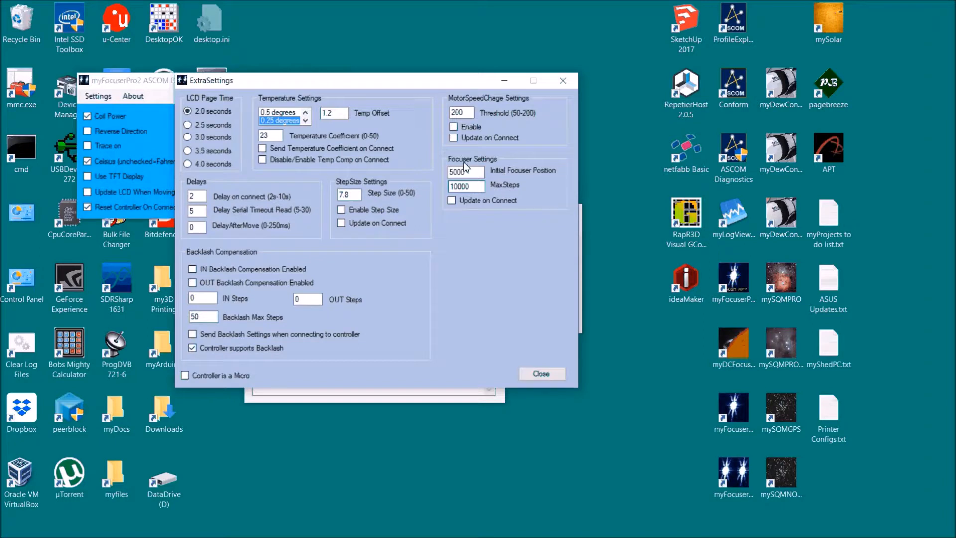
left_click(465, 185)
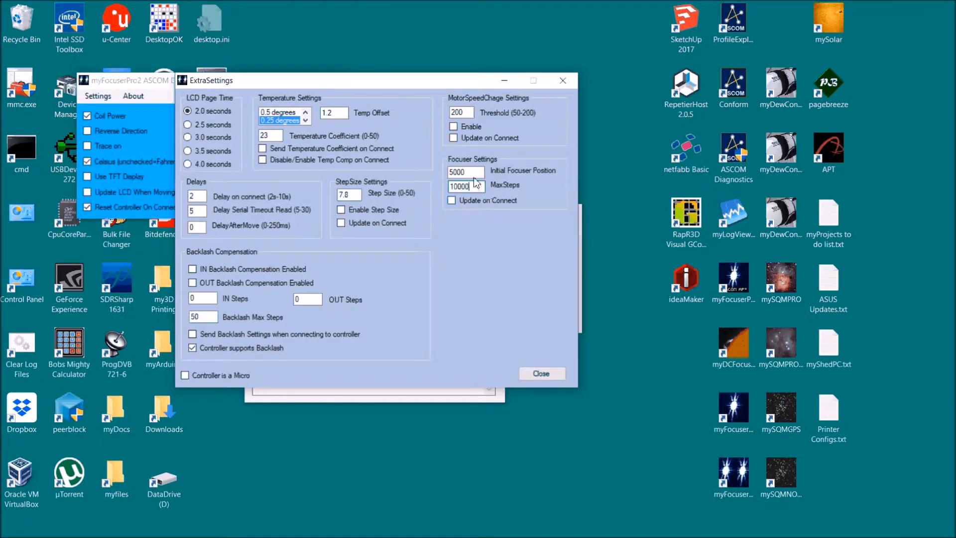
triple_click(464, 185)
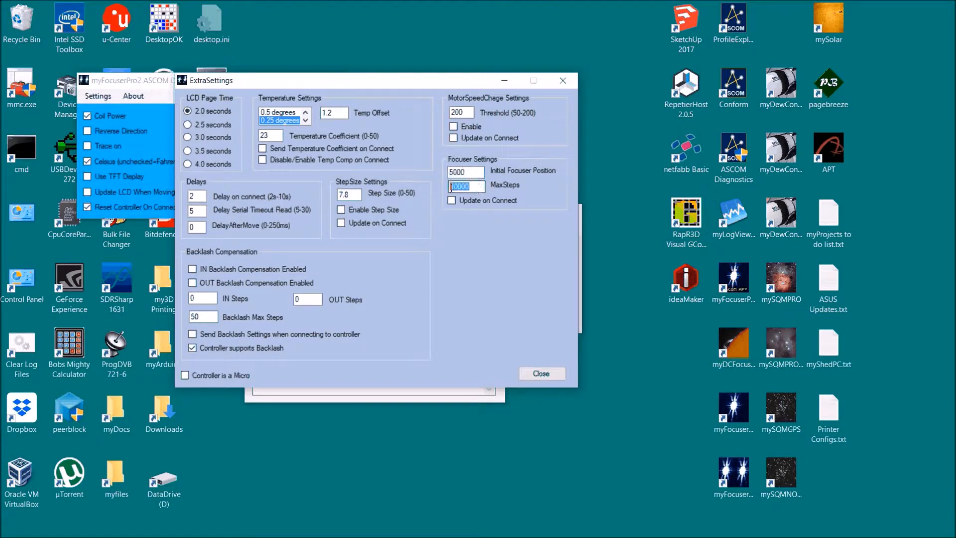
left_click(451, 201)
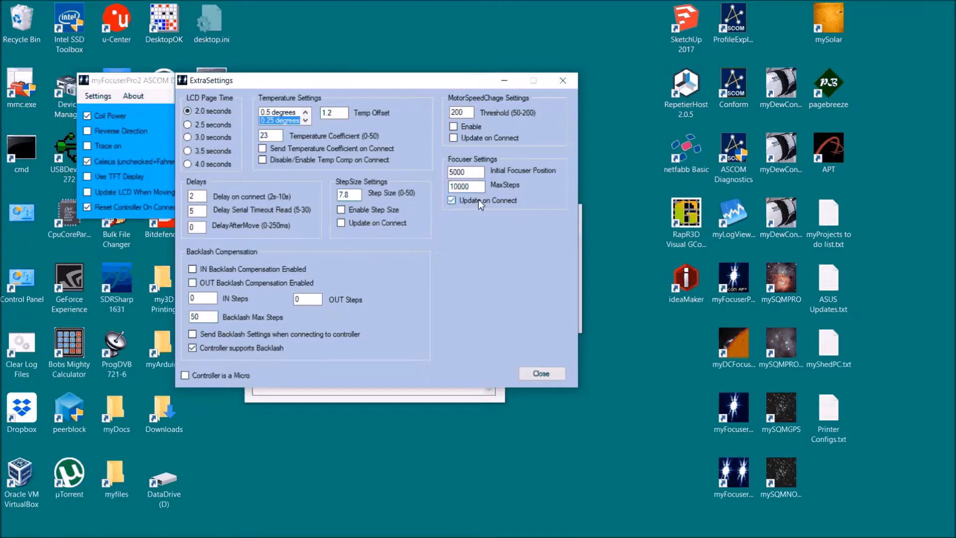
left_click(465, 171)
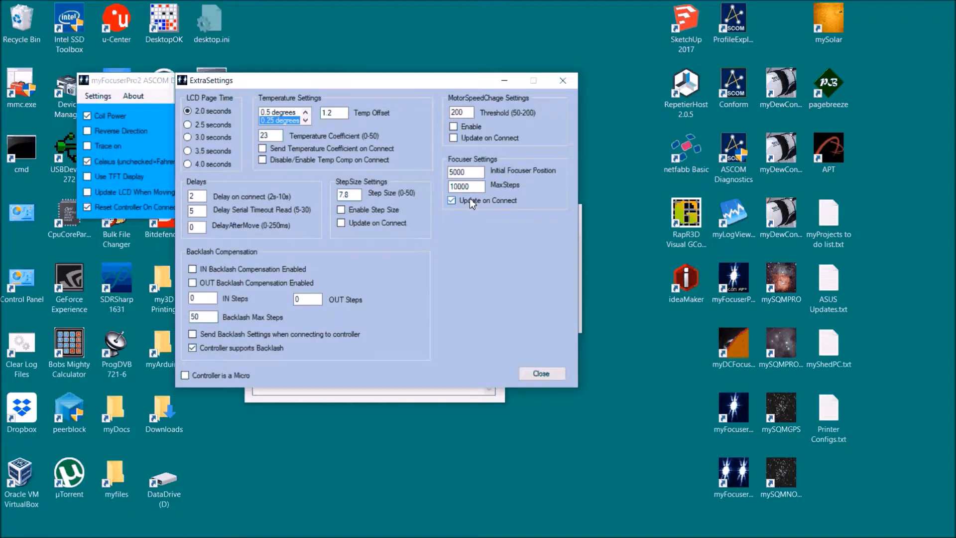
mouse_move(452, 200)
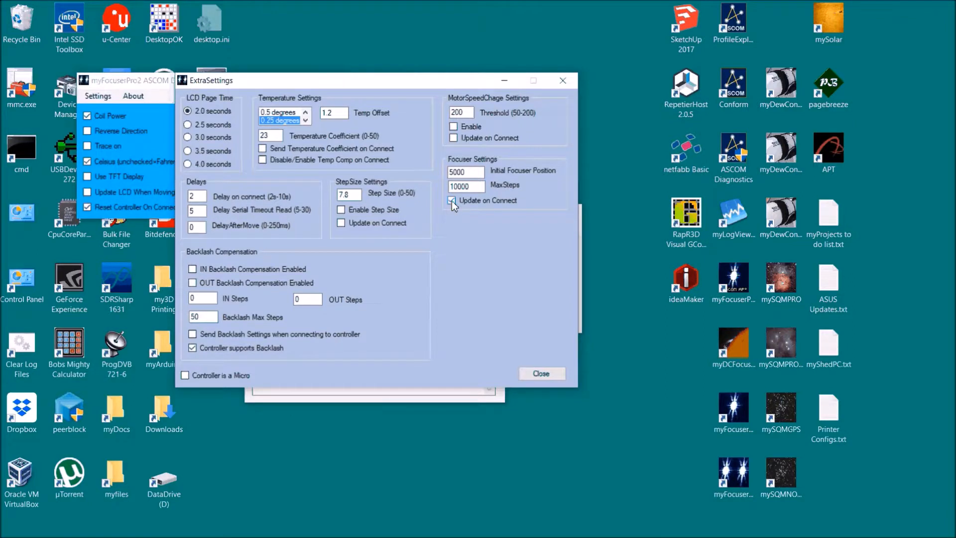
left_click(453, 200)
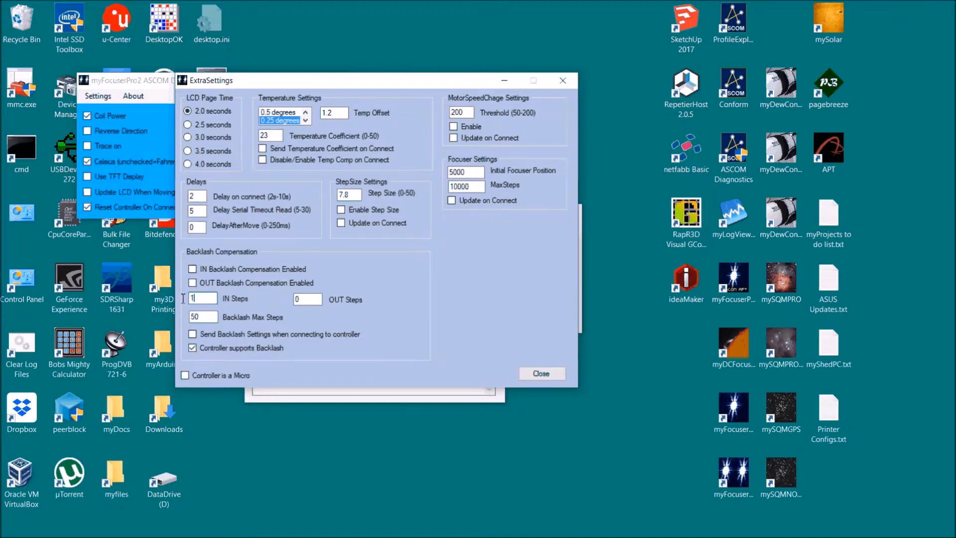
Set backlash to 10 IN and 20 OUT steps, enable both, and close ExtraSettings
type("10")
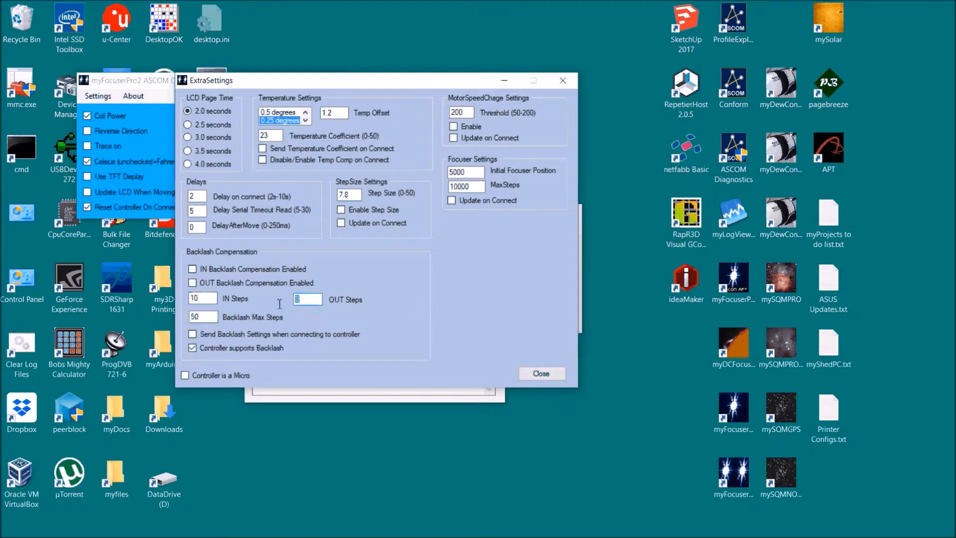
type("20")
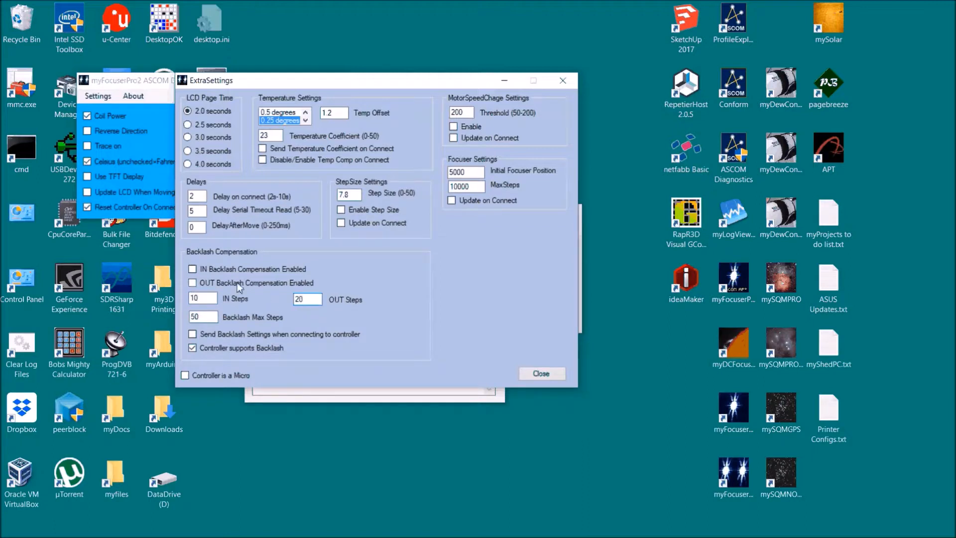
left_click(192, 269)
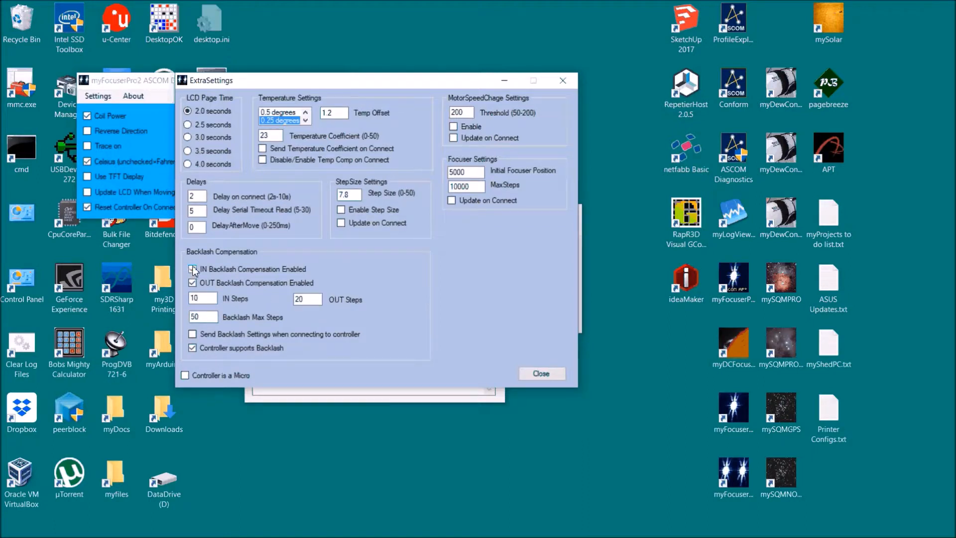
left_click(192, 269)
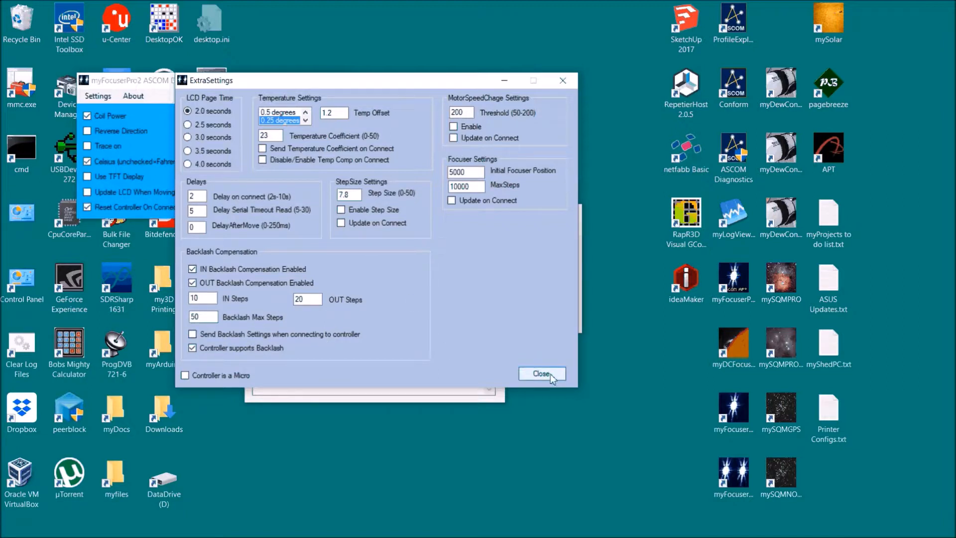
left_click(541, 373)
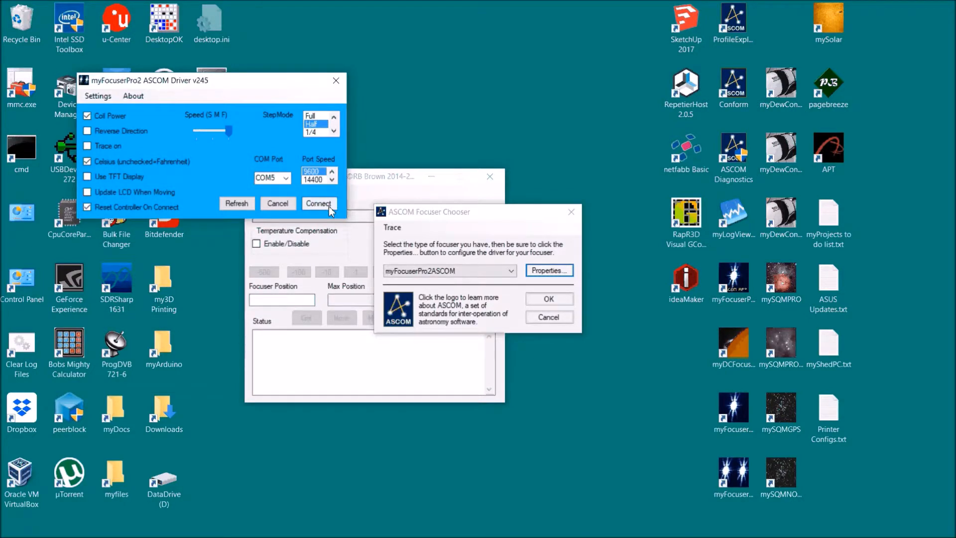
Save the driver settings and connect the test app to the focuser
left_click(548, 298)
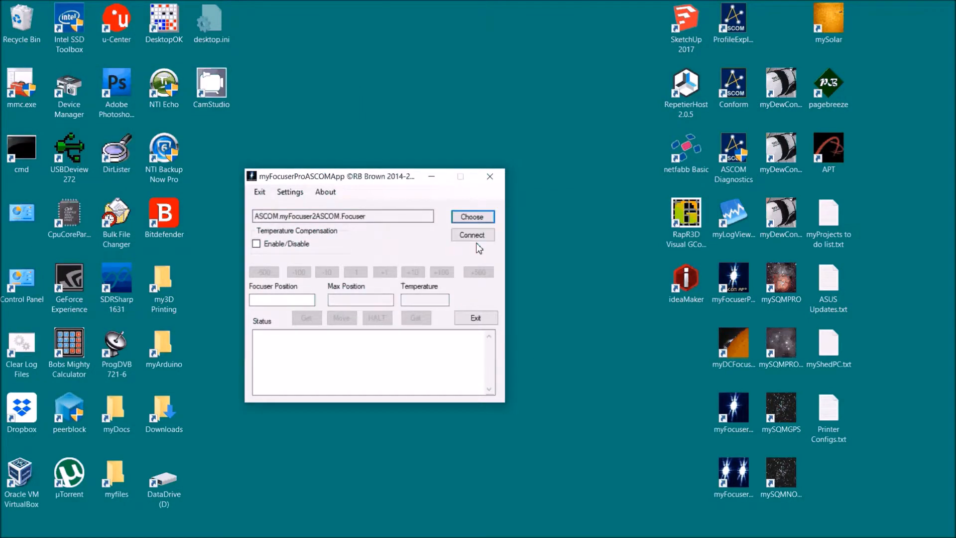
left_click(472, 235)
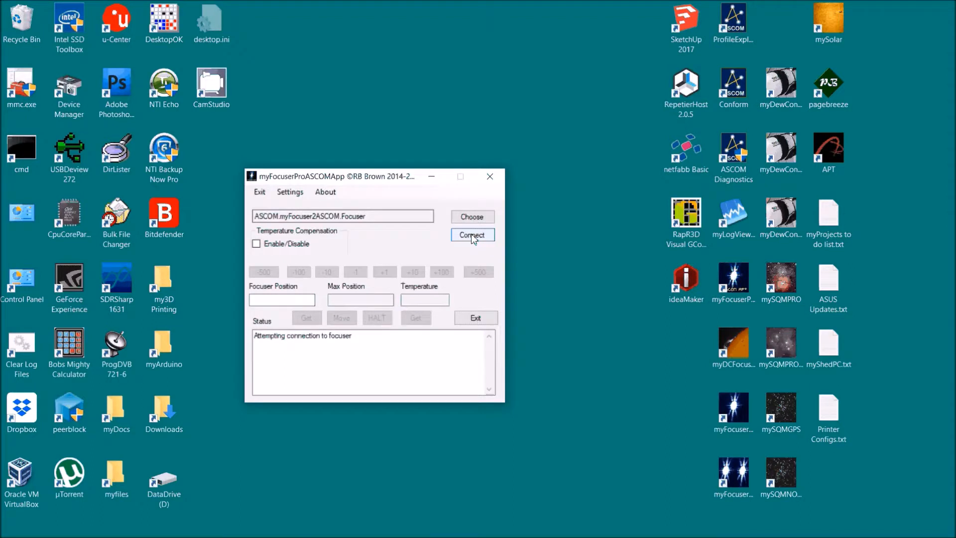
left_click(471, 235)
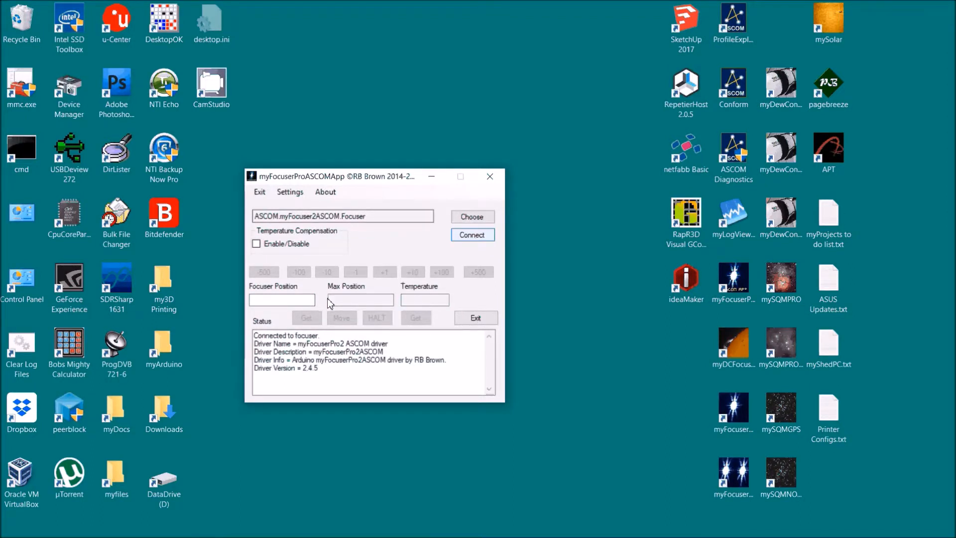
left_click(471, 233)
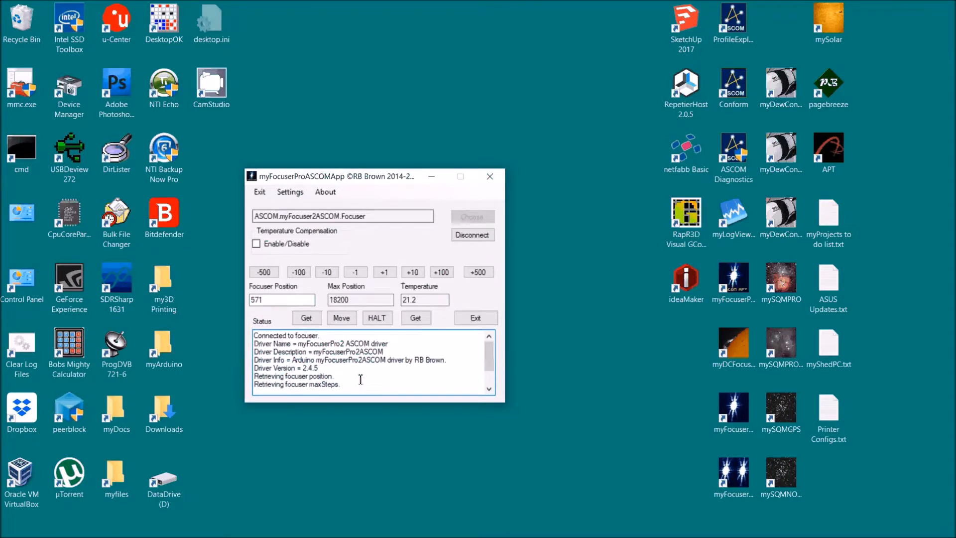
Check the 18200 maximum position and move the focuser in 100 steps to 471
triple_click(359, 299)
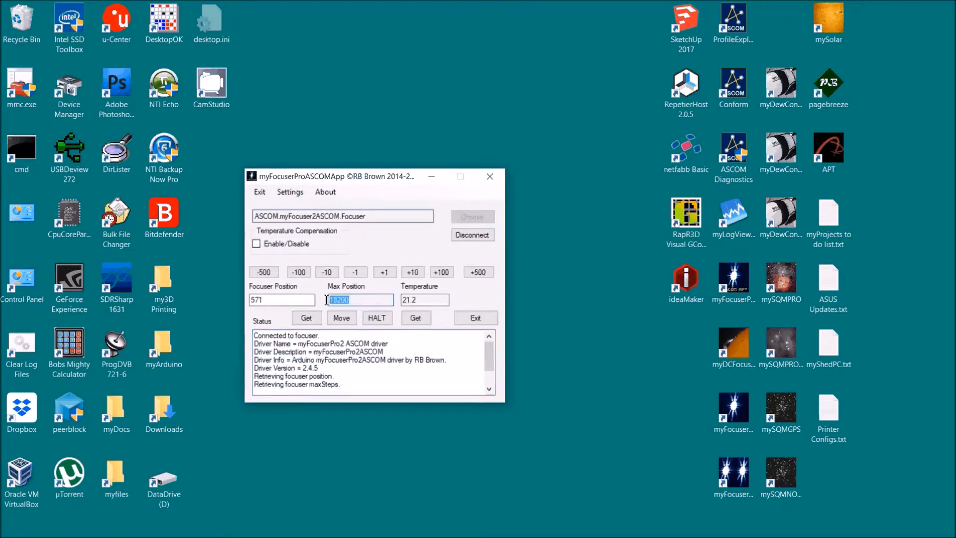
left_click(280, 299)
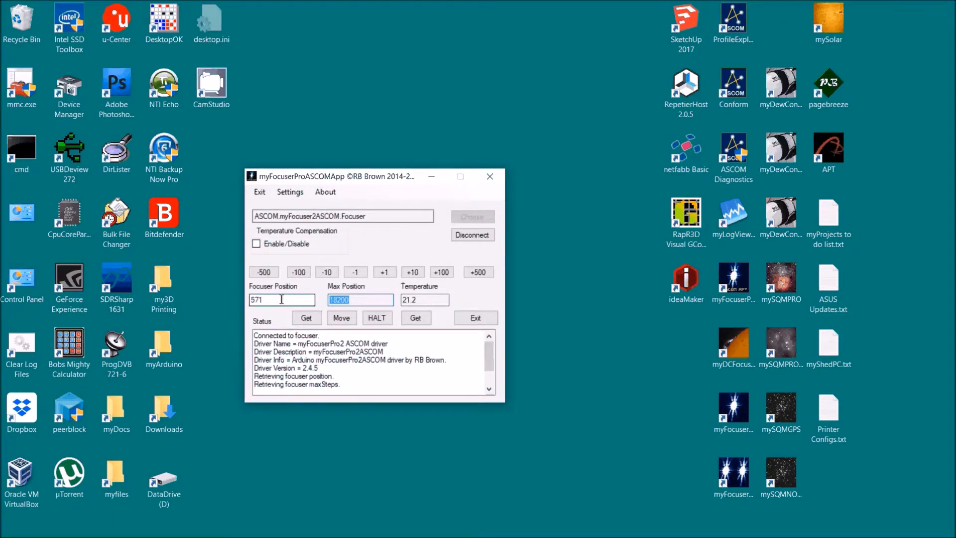
left_click(280, 300)
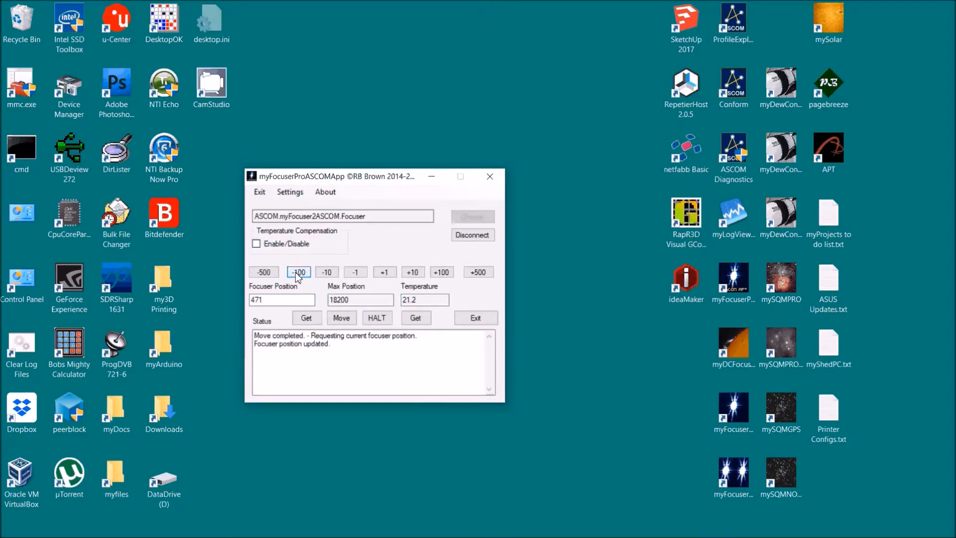
Move the focuser out 100 steps to 571, view the step size options, and disconnect
left_click(440, 271)
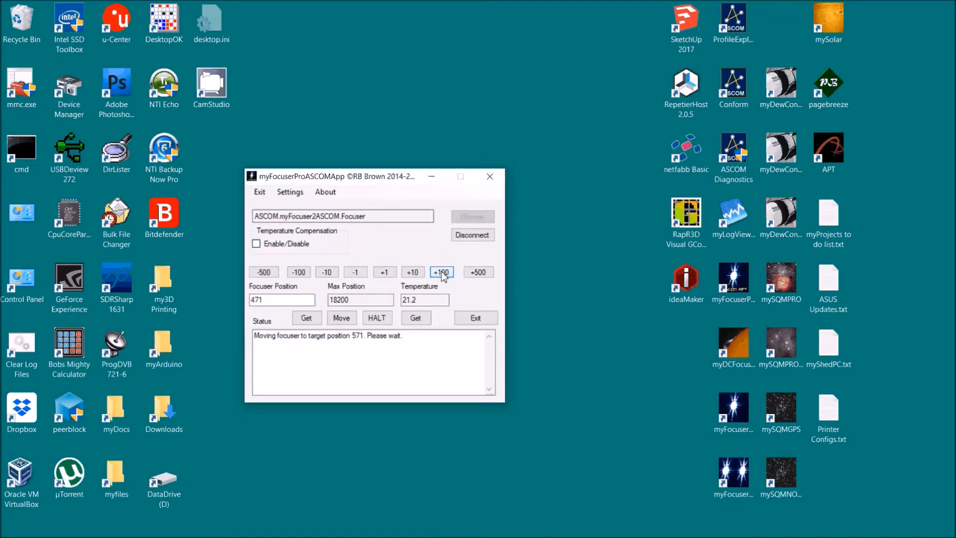
left_click(440, 272)
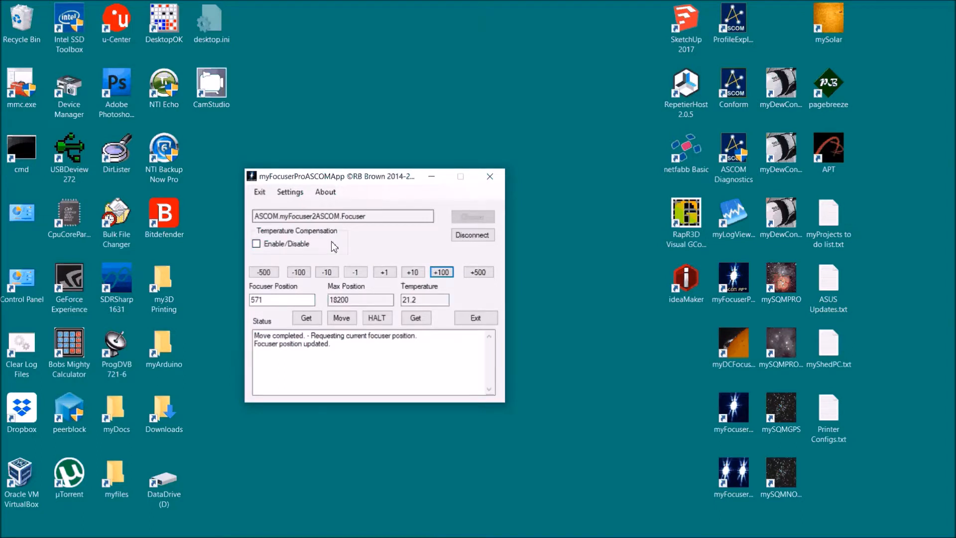
mouse_move(317, 246)
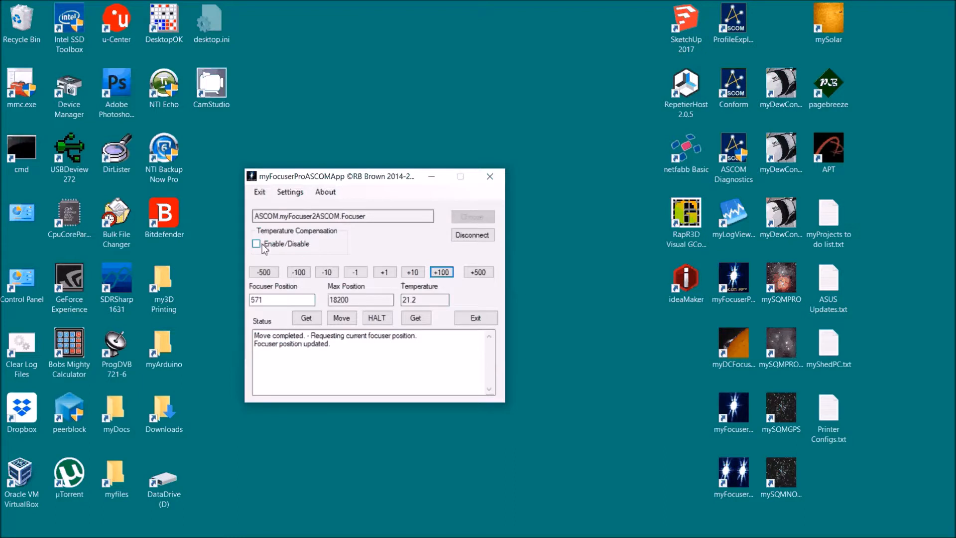
mouse_move(299, 245)
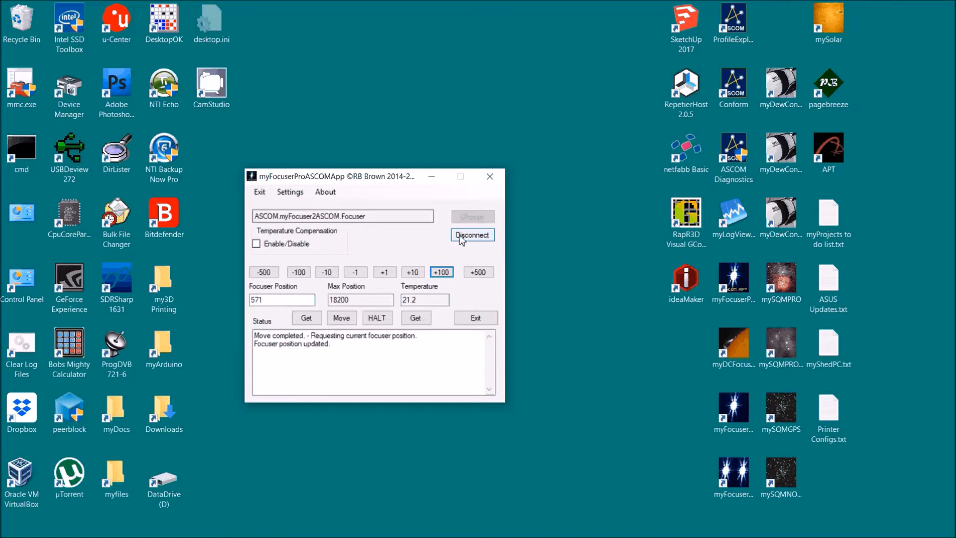
left_click(290, 191)
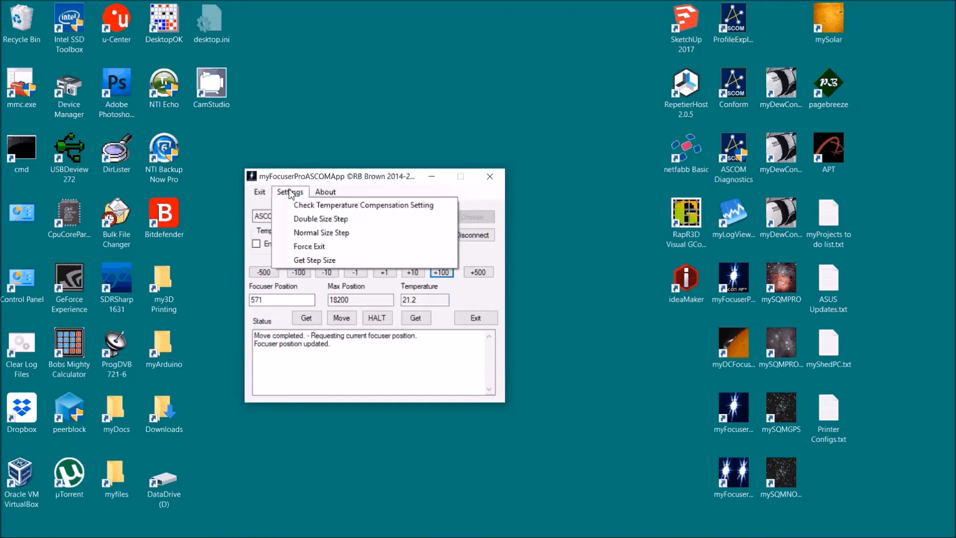
mouse_move(354, 205)
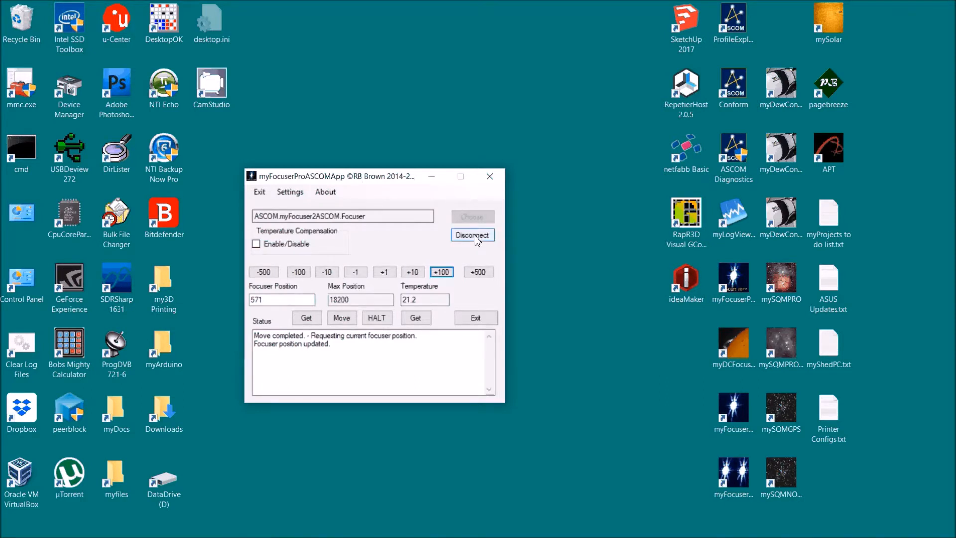
left_click(472, 235)
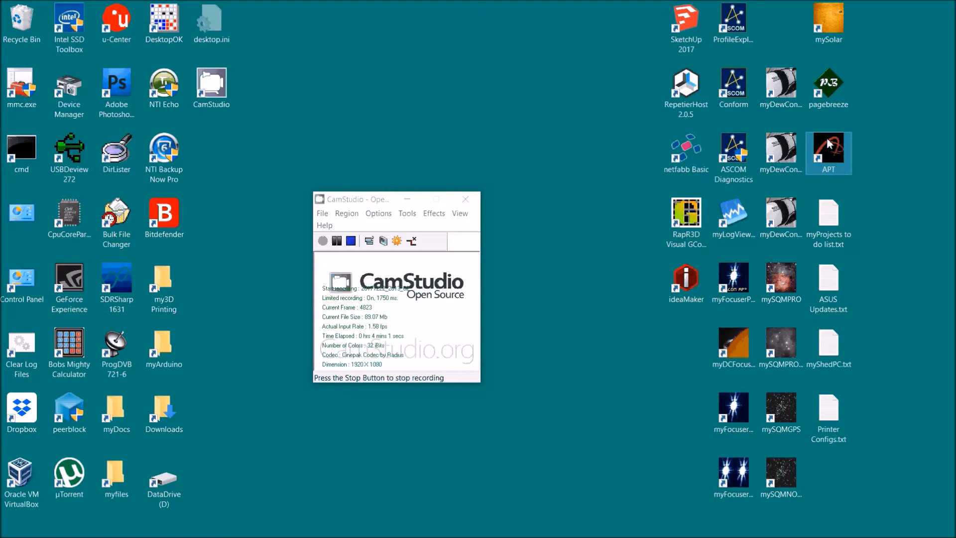
Launch APT from its desktop icon and show the Gear controls for focuser and filter wheel
double_click(828, 152)
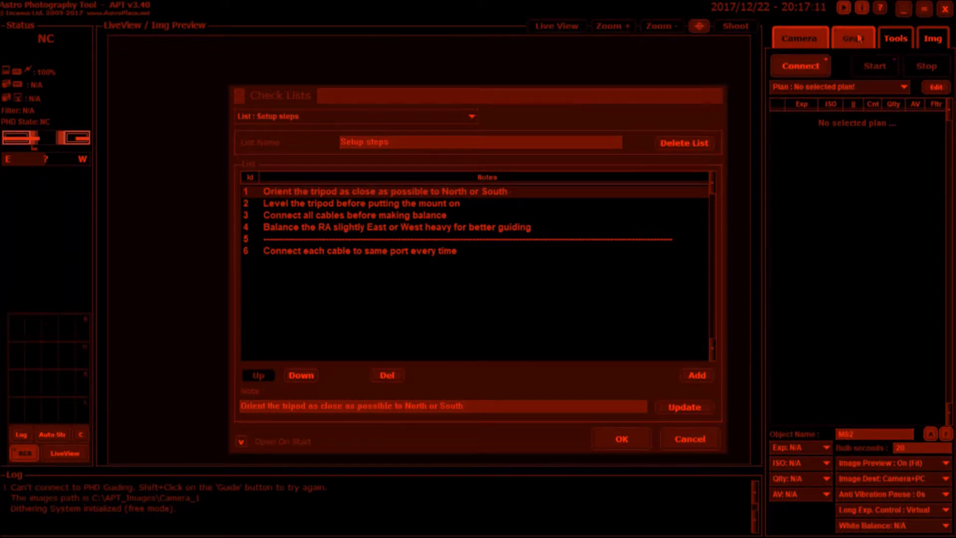
left_click(853, 38)
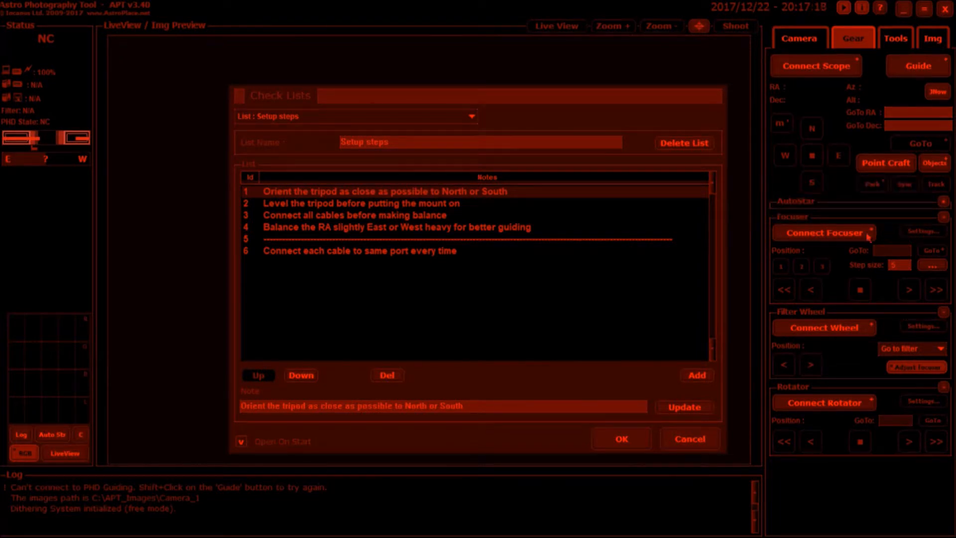
Connect APT's focuser through the myFocuserPro2ASCOM driver, showing position 571 and 21.2 °C
left_click(824, 233)
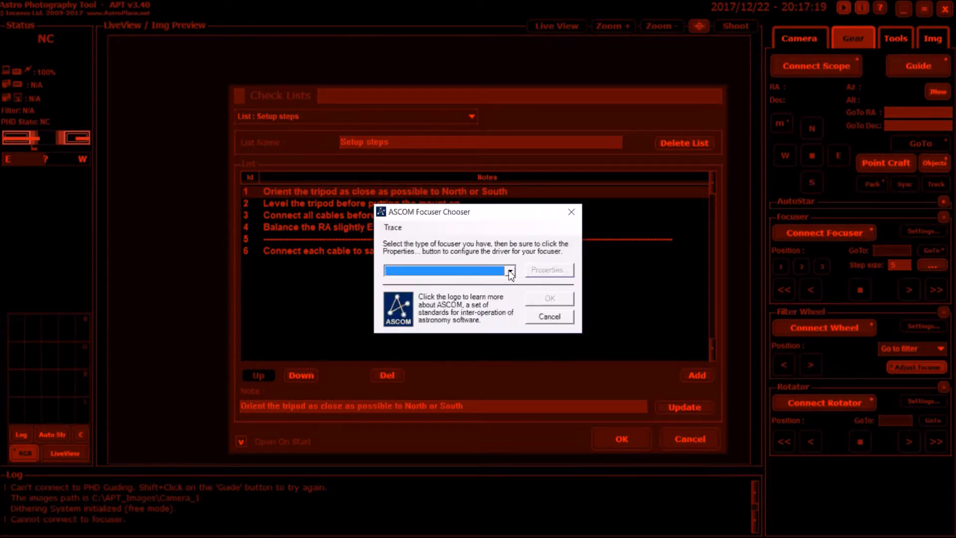
left_click(511, 269)
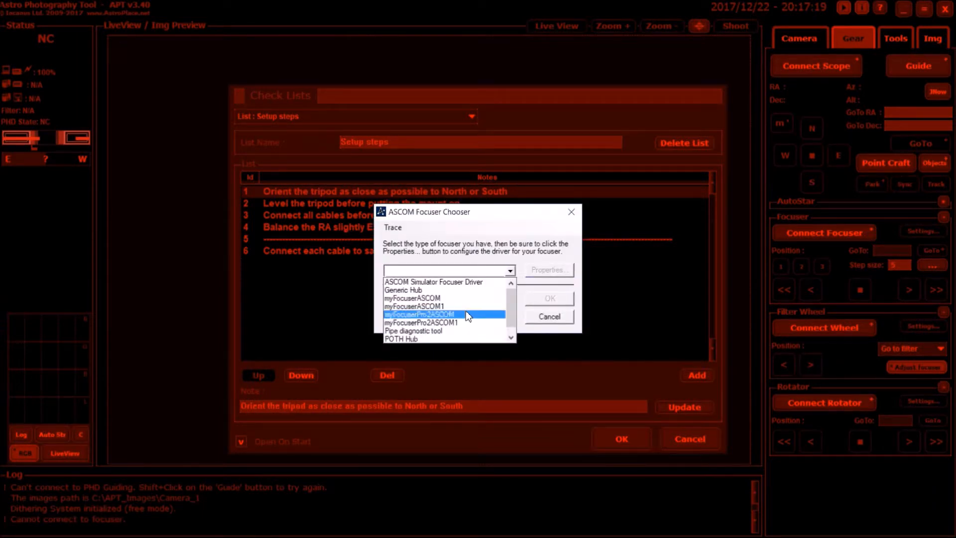
left_click(548, 270)
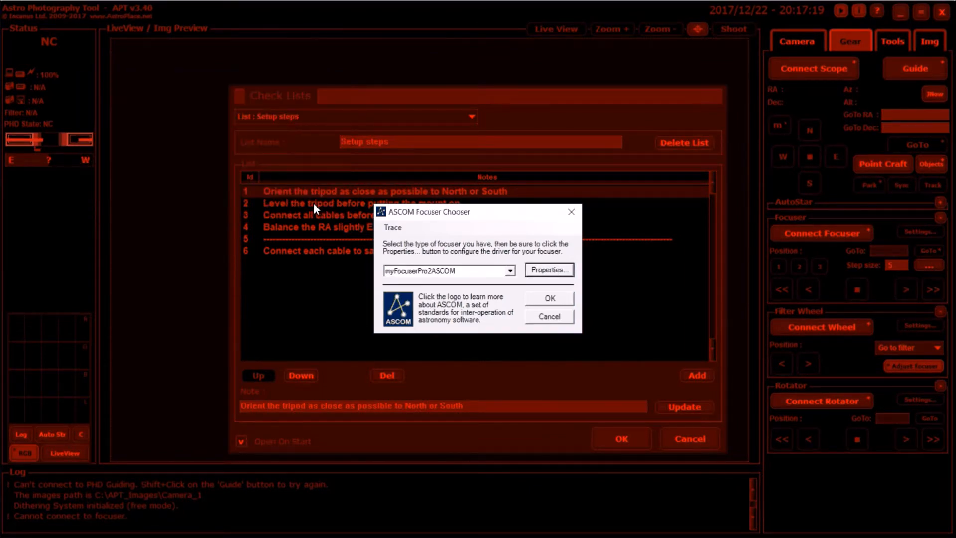
left_click(548, 317)
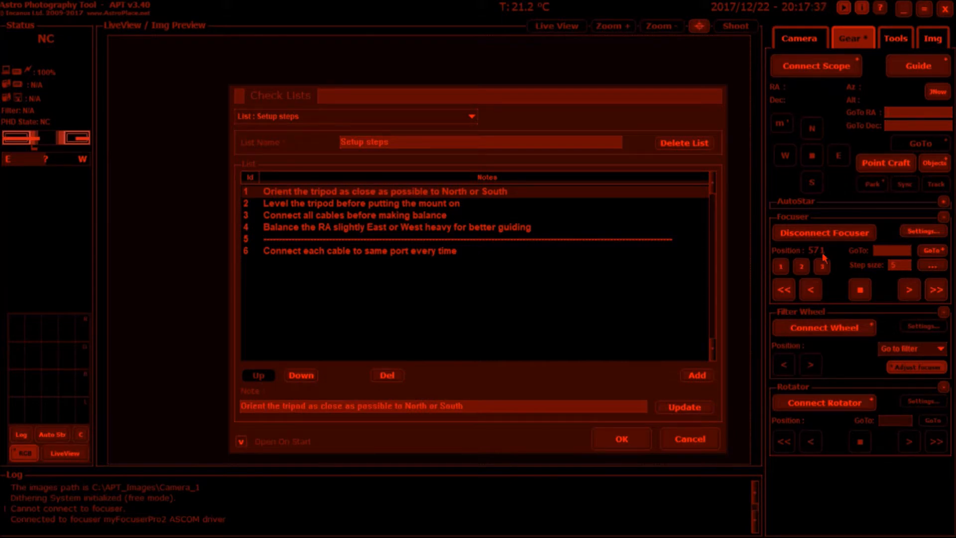
mouse_move(842, 276)
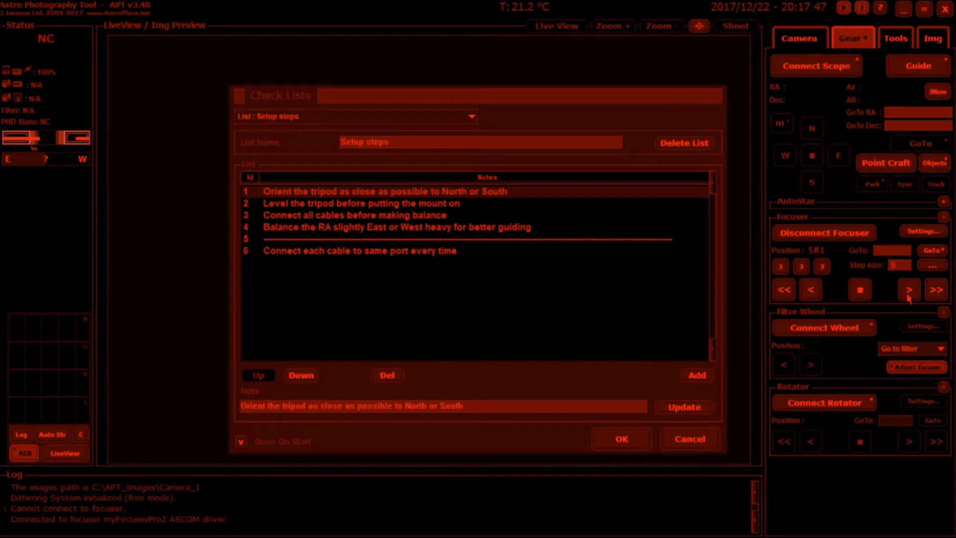
Nudge the focuser out from 571 to 611, disconnect it, and close APT
left_click(936, 290)
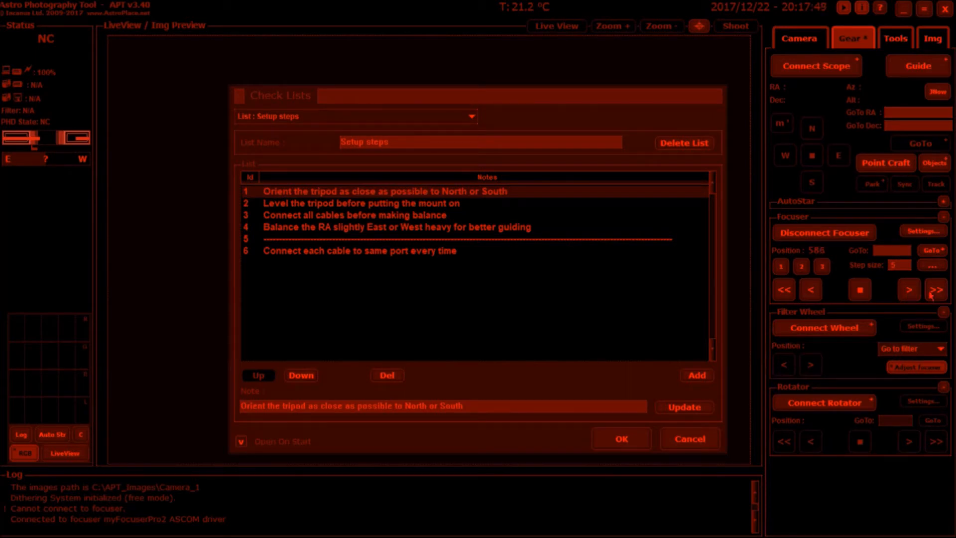
left_click(935, 290)
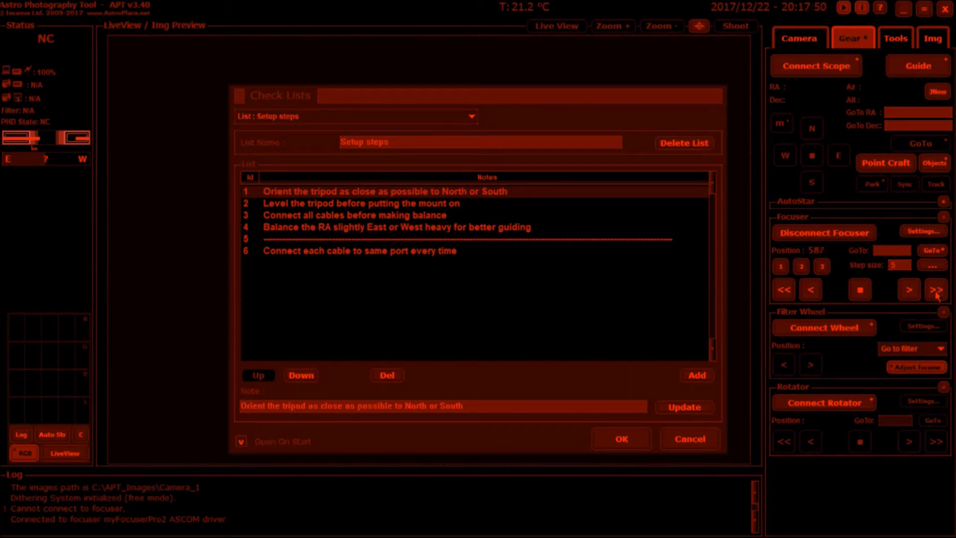
left_click(936, 289)
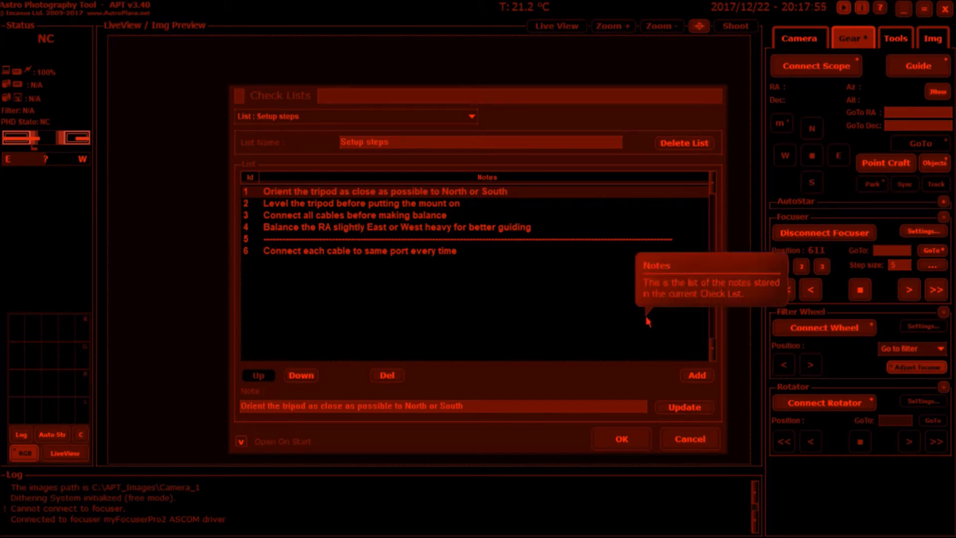
left_click(823, 233)
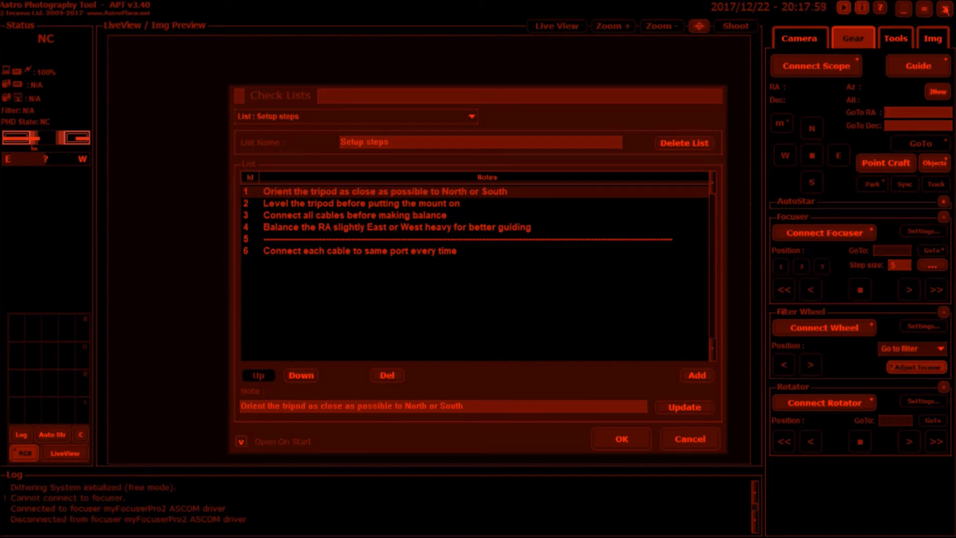
left_click(946, 8)
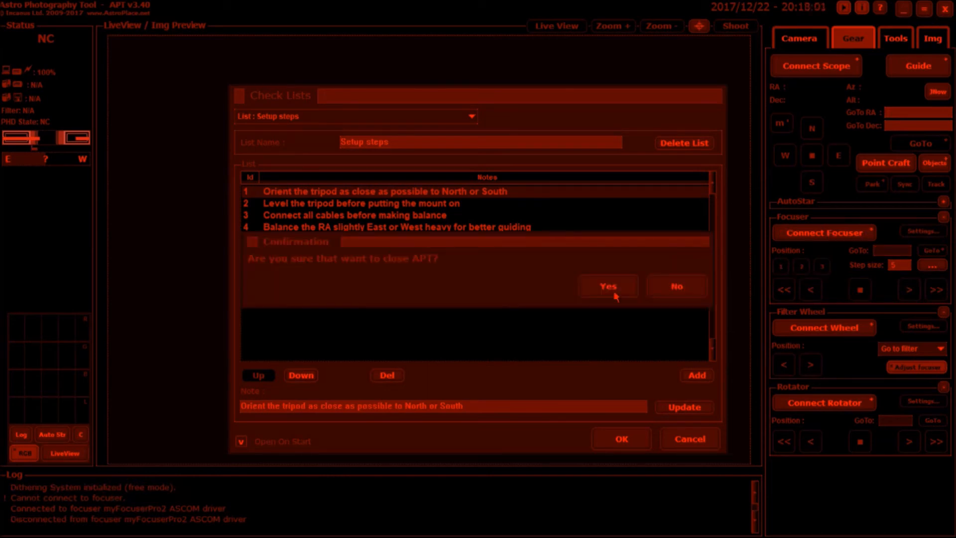